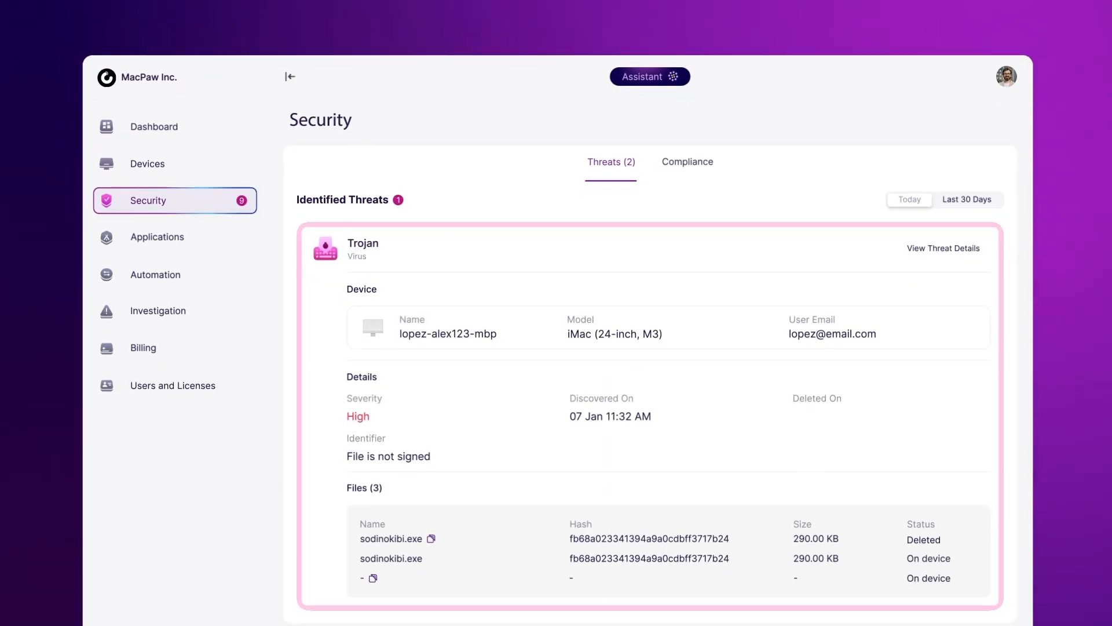
View the high-severity Trojan on the affected iMac and its three related files.
{"action": "left_click", "coordinate": [688, 161]}
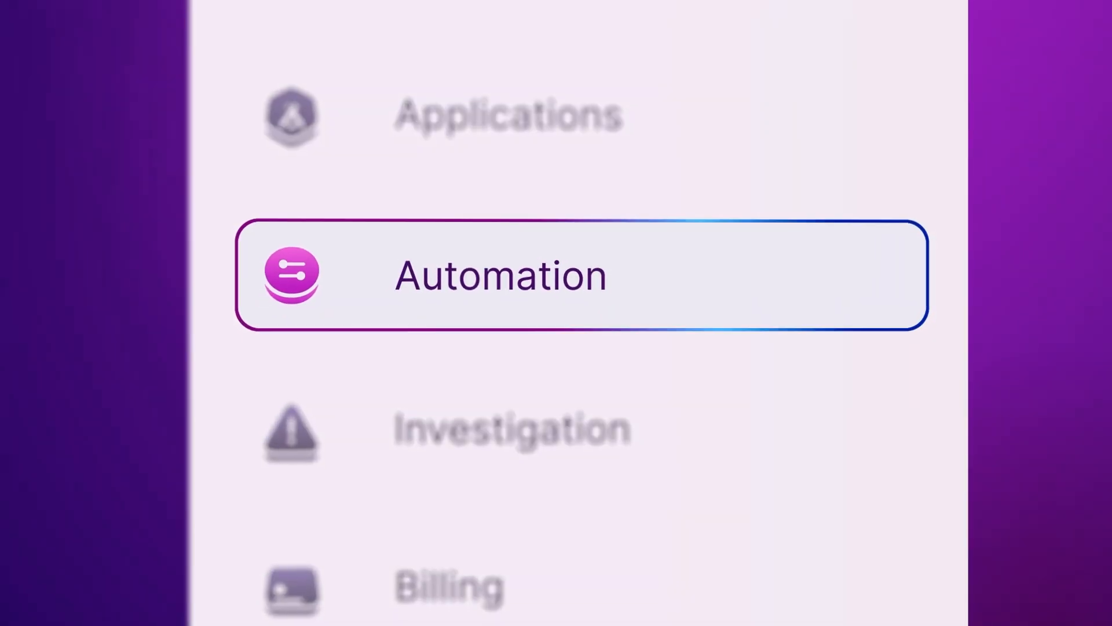
Switch to Automation, showing 80% battery health and 32-day uptime cards.
{"action": "left_click", "coordinate": [499, 275]}
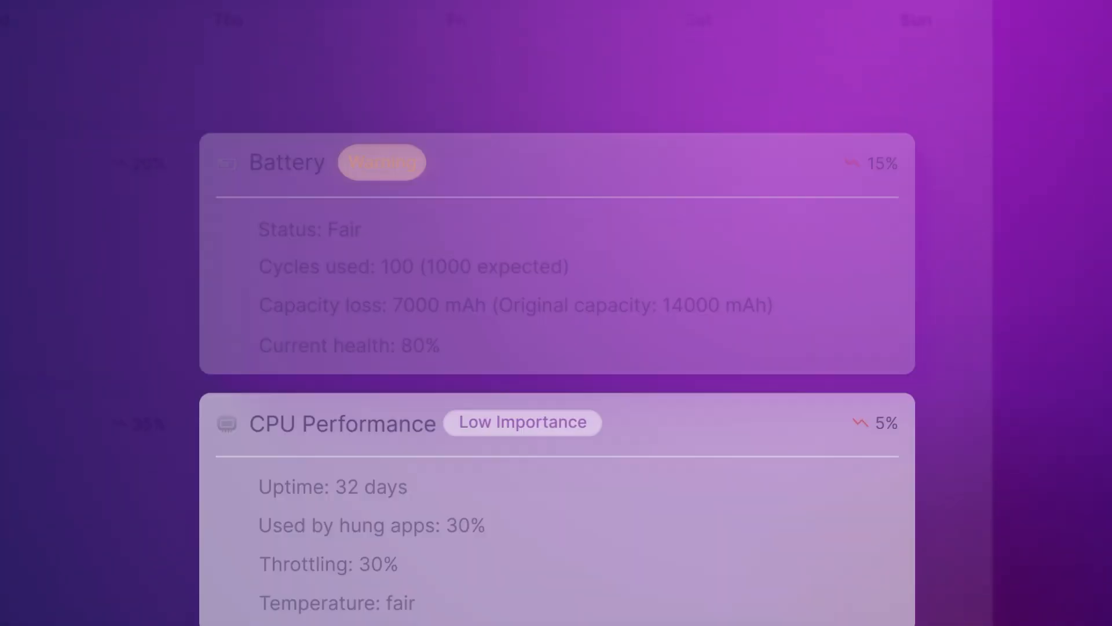
Scroll to the Cleanup Summary: 541 GB this year, 12 GB last cleanup, 7 GB average.
{"action": "scroll", "scroll_direction": "down", "scroll_amount": 3}
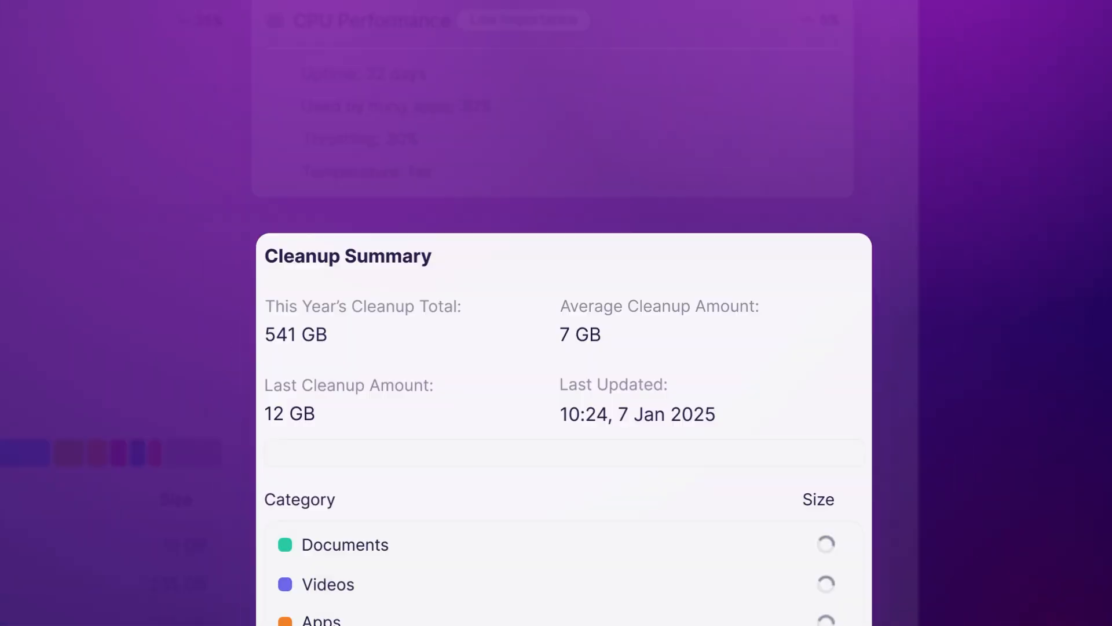